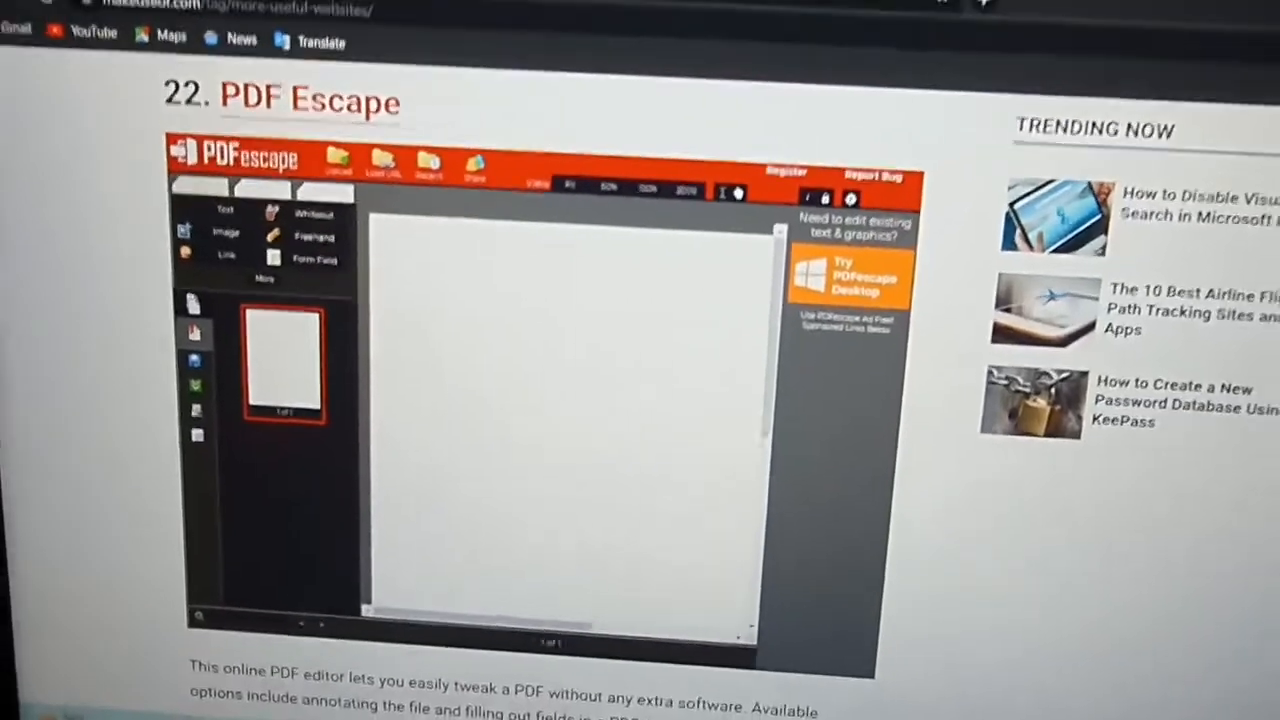
# - Scroll down the session-expired account page to find the Use Unregistered for Free option
pyautogui.scroll(-3)
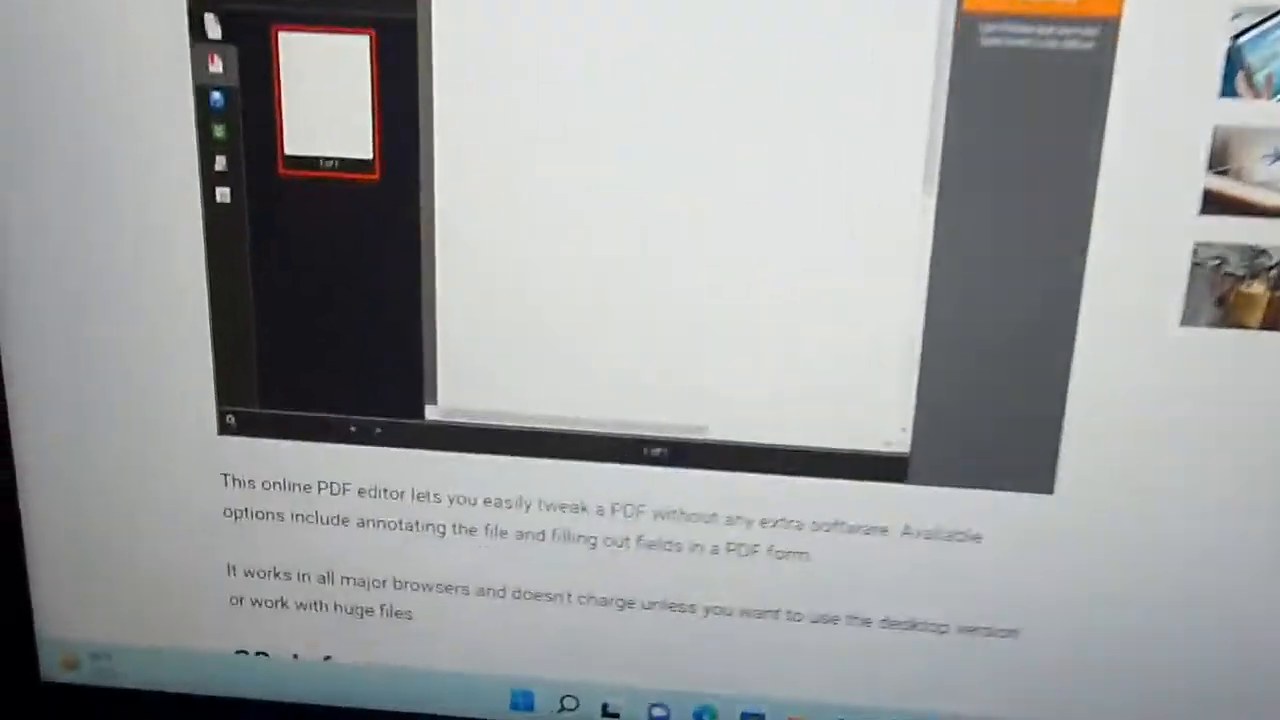
pyautogui.scroll(-3)
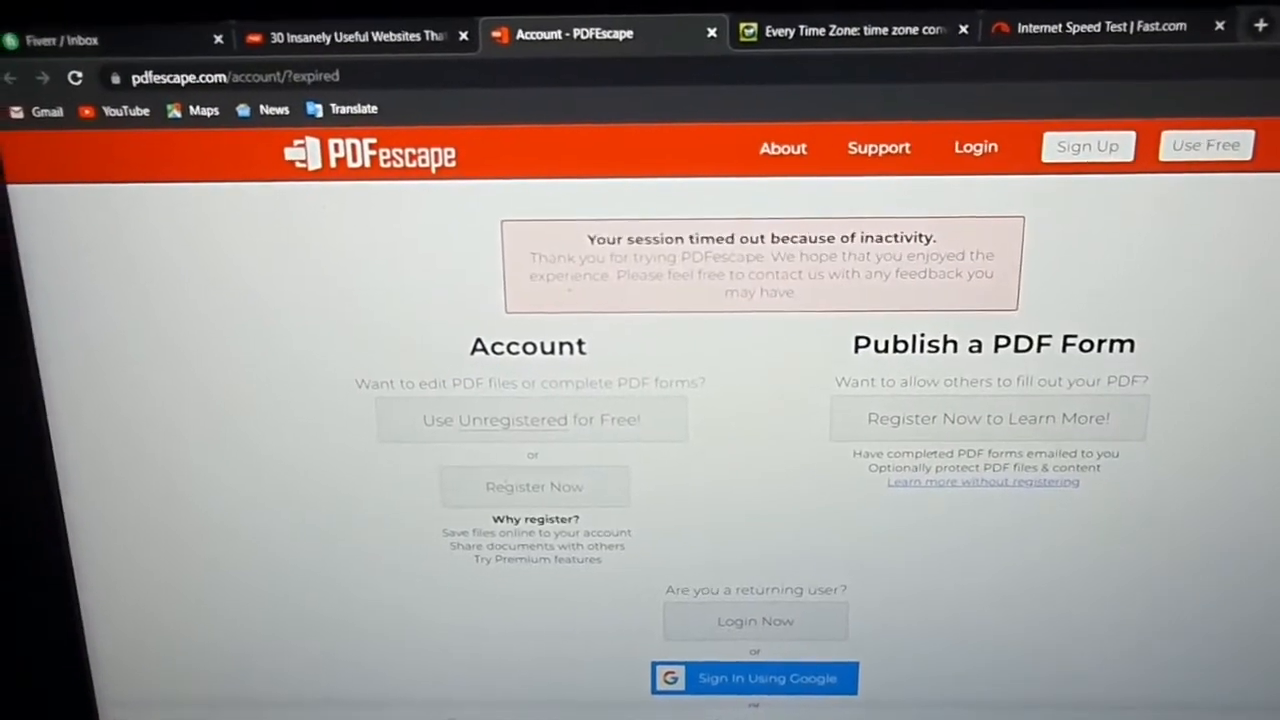
pyautogui.scroll(-3)
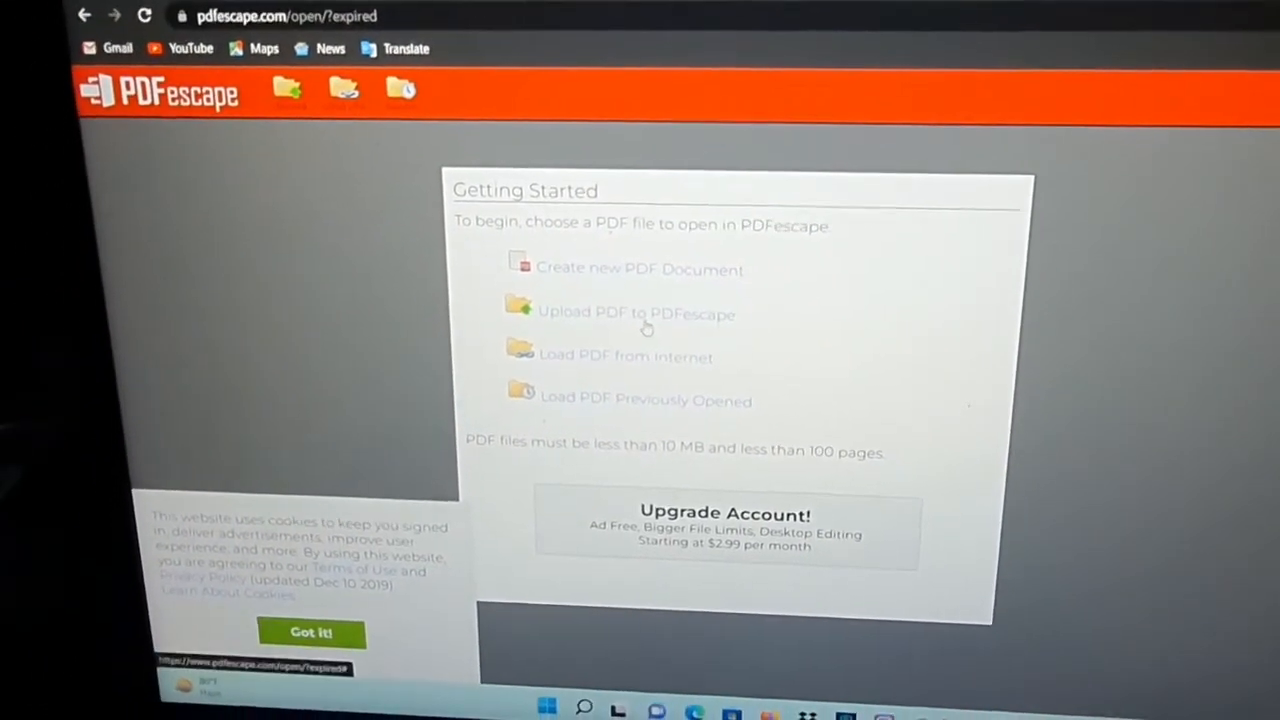
# - Choose 'Upload PDF to PDFescape' from the Getting Started options
pyautogui.click(636, 313)
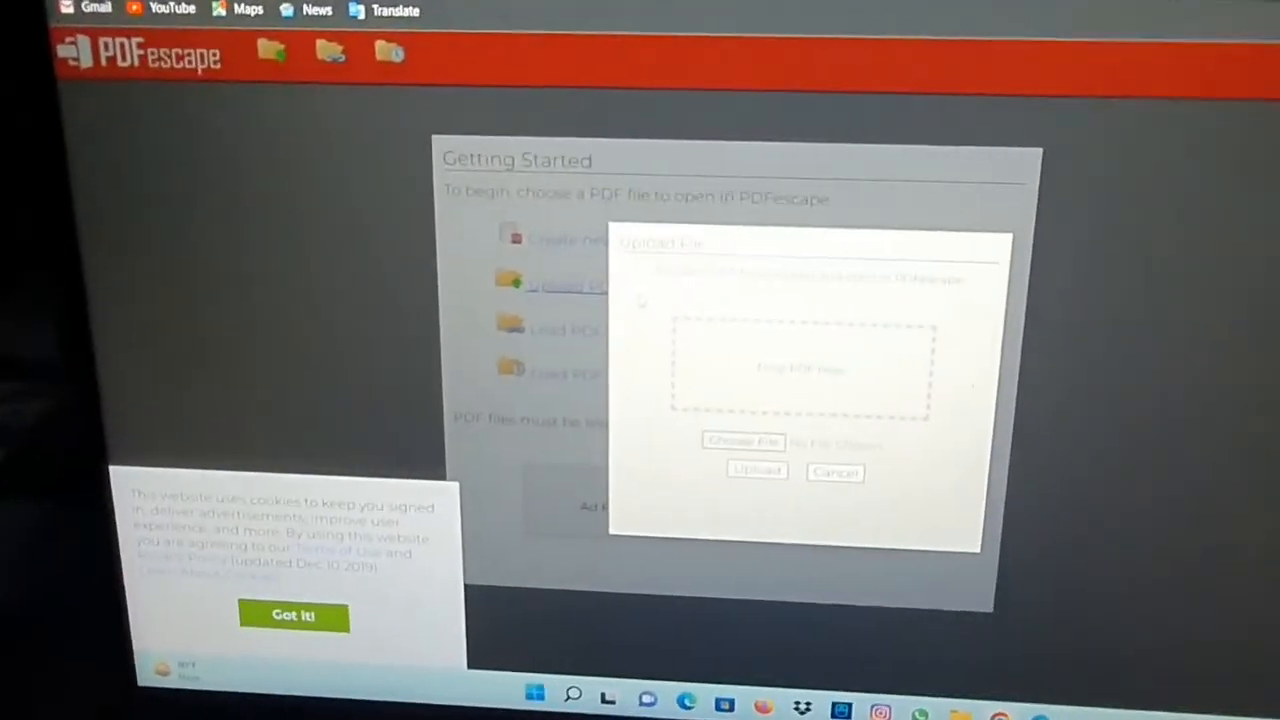